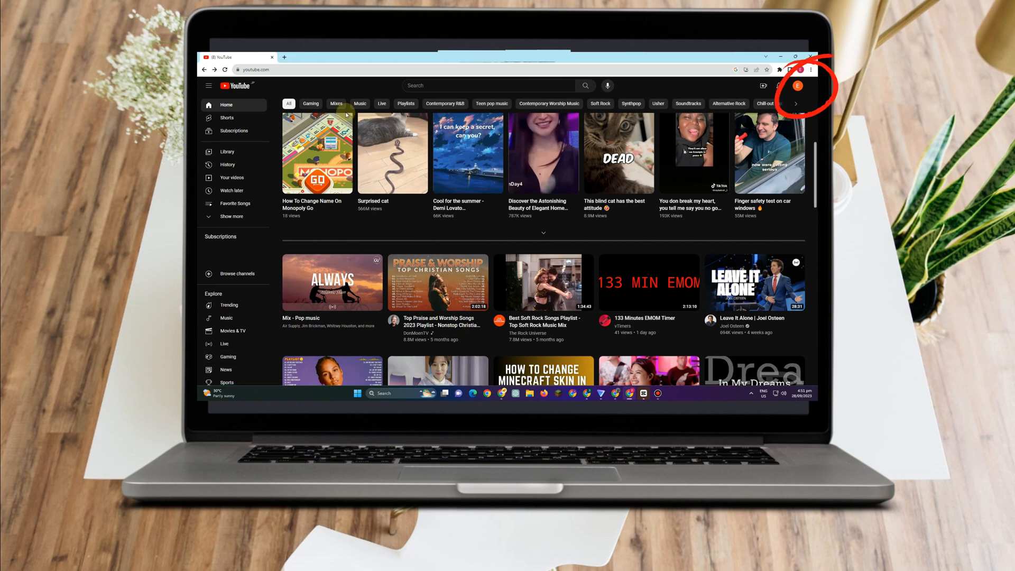
Step: Launch YouTube Studio from the channel avatar's account menu
{"action": "scroll", "scroll_direction": "down", "scroll_amount": 3}
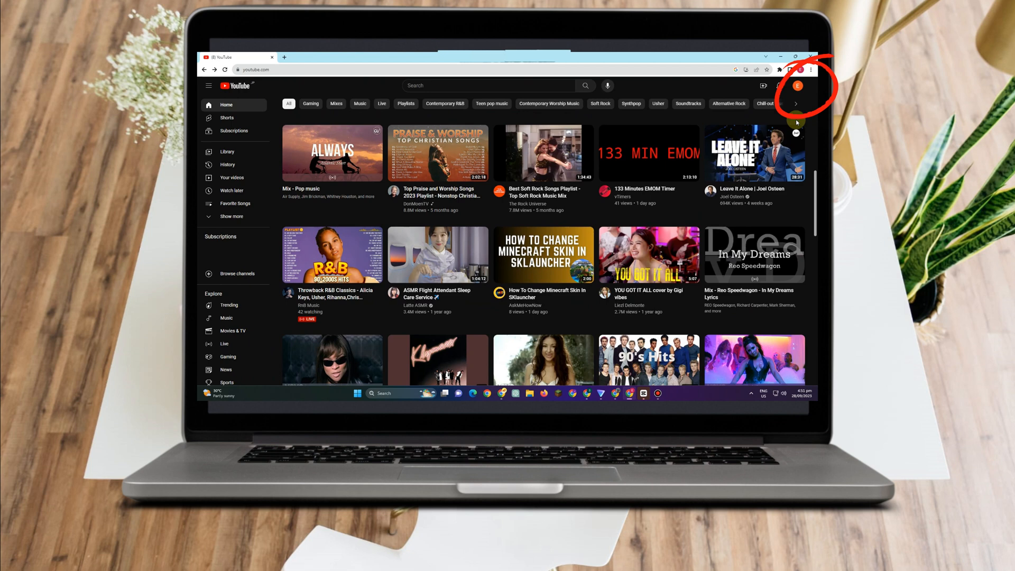
{"action": "left_click", "coordinate": [801, 86]}
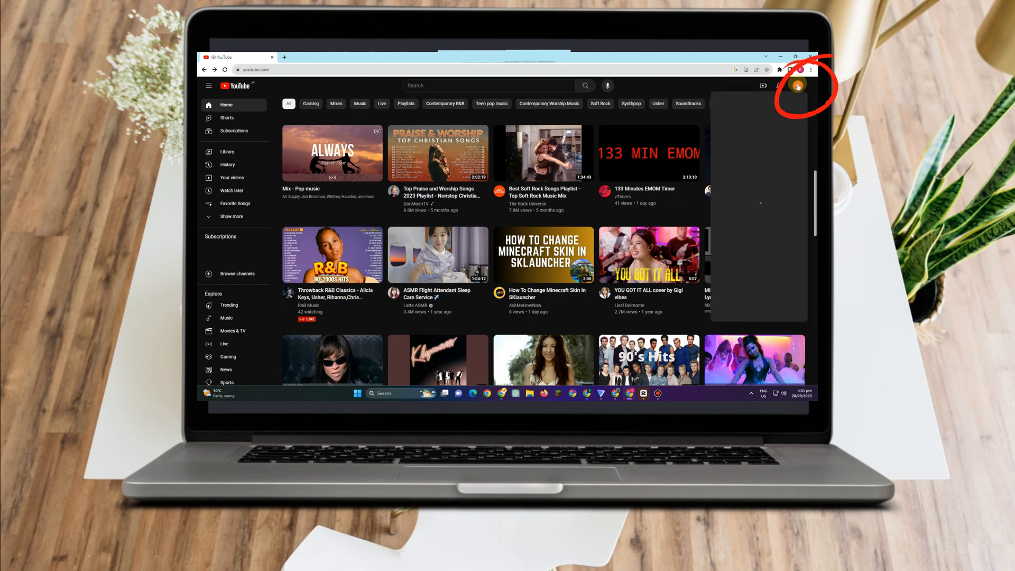
{"action": "left_click", "coordinate": [798, 85]}
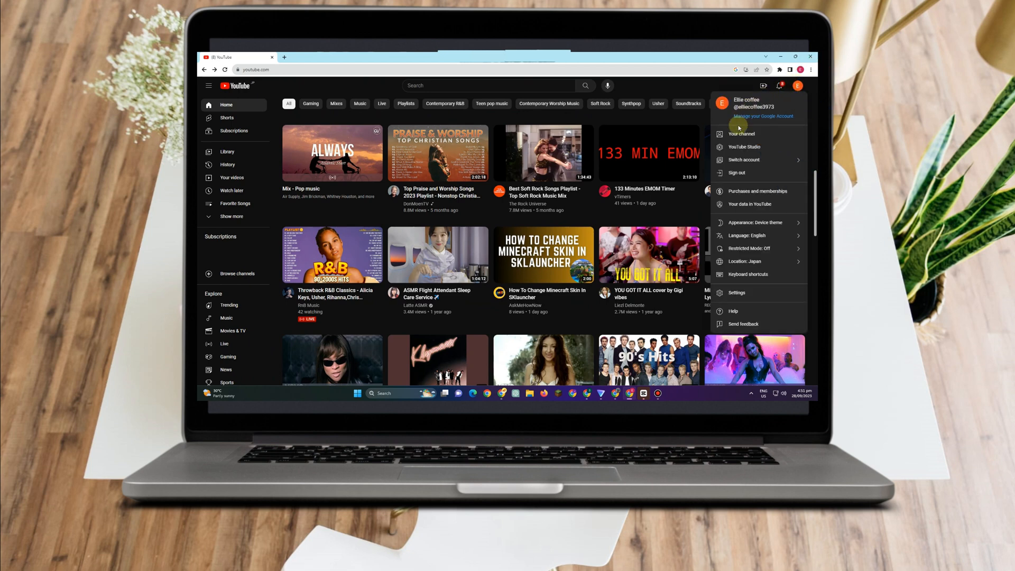
{"action": "left_click", "coordinate": [744, 147]}
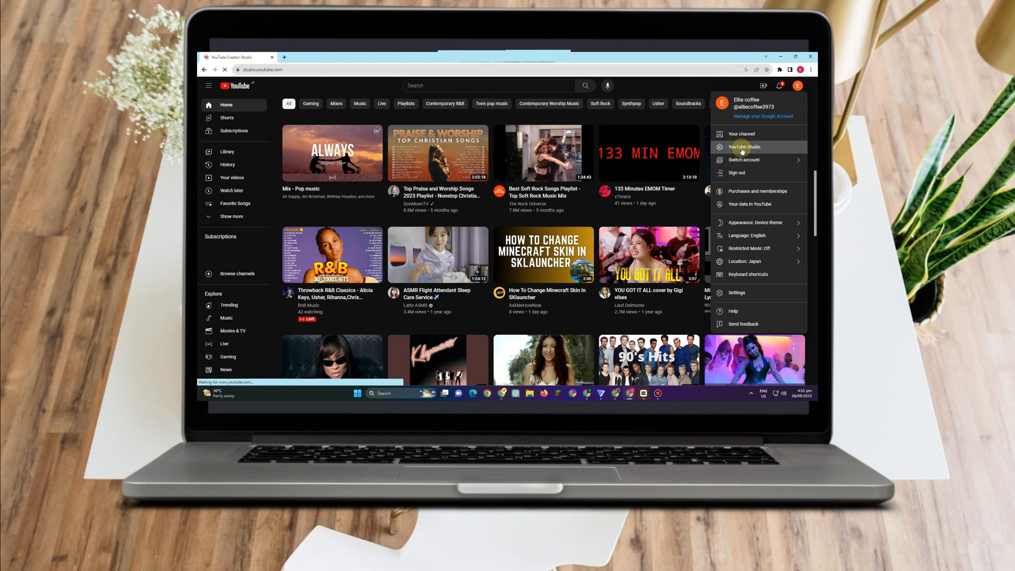
{"action": "left_click", "coordinate": [744, 147]}
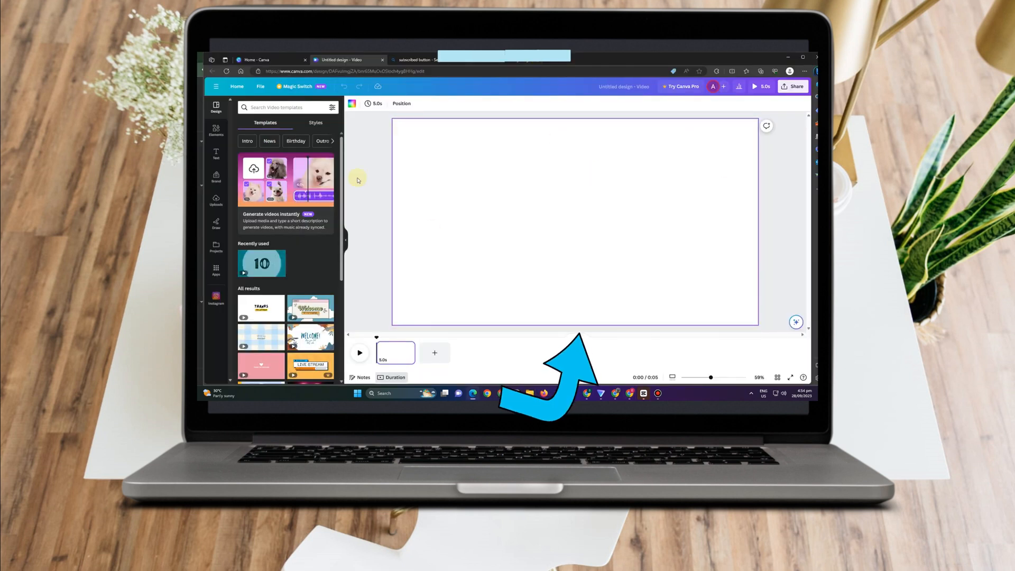
{"action": "mouse_move", "coordinate": [594, 229]}
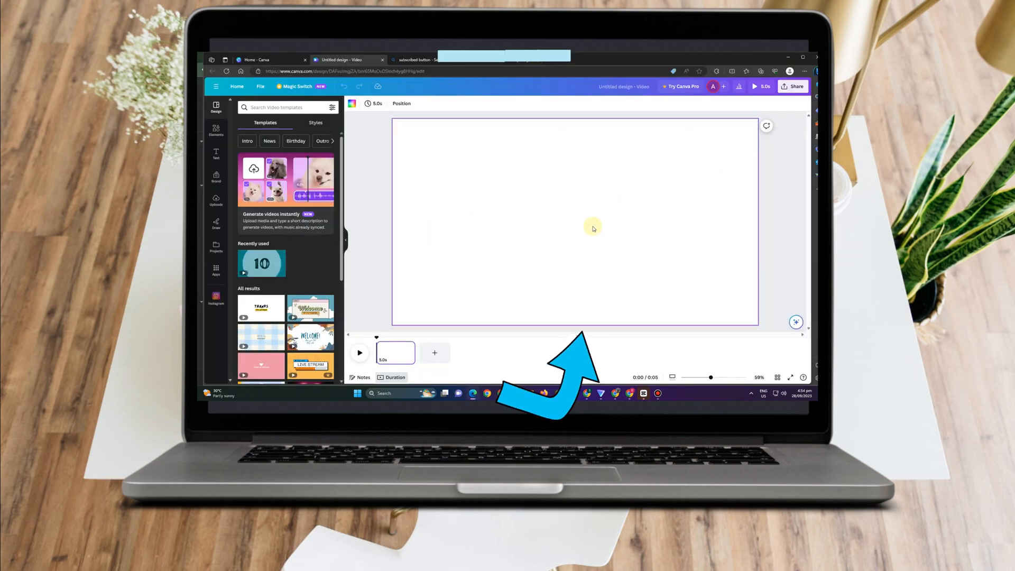
{"action": "mouse_move", "coordinate": [216, 200]}
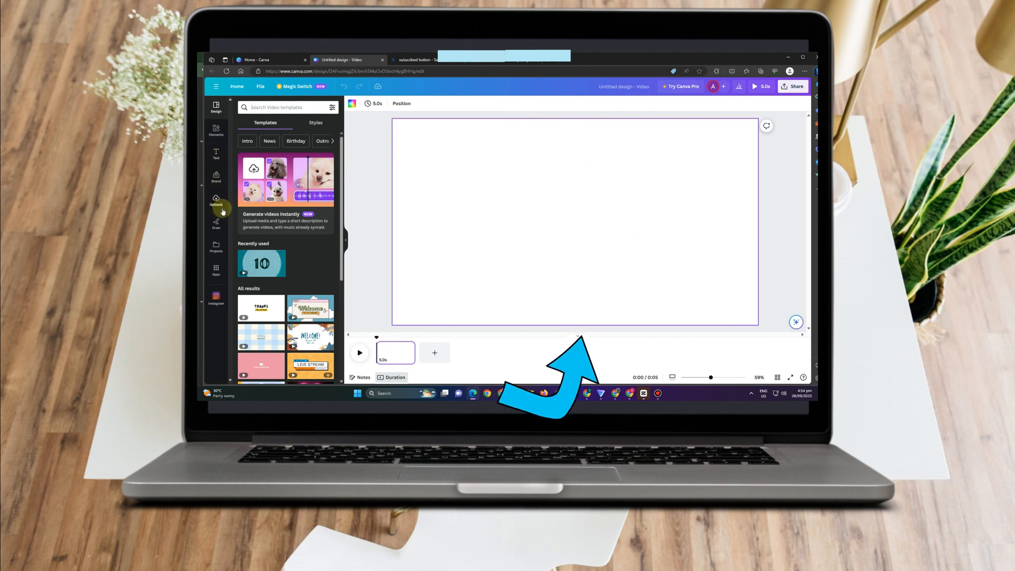
Step: Add the uploaded Subscribe button image, then set the design background to dark blue
{"action": "left_click", "coordinate": [216, 200]}
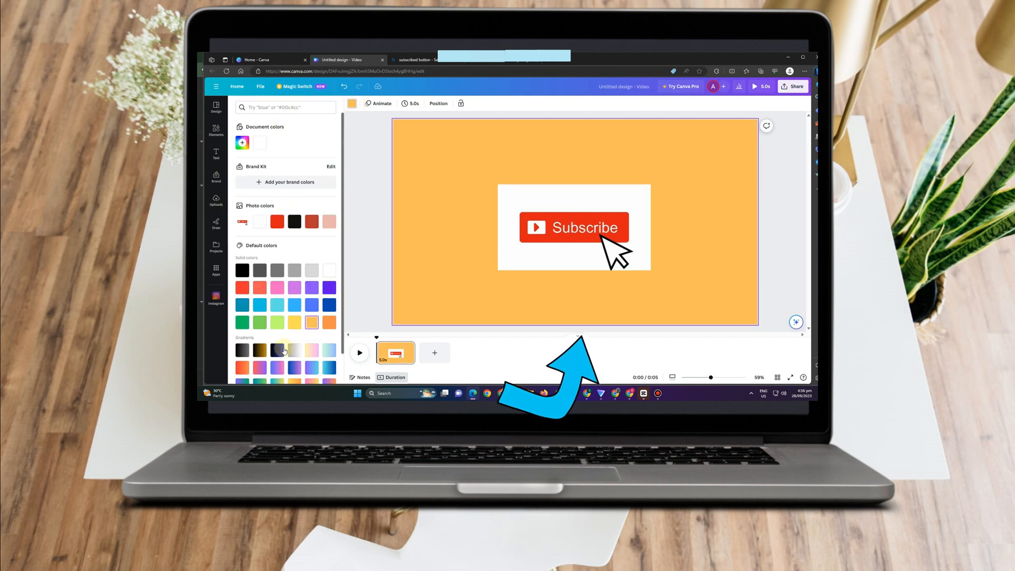
{"action": "left_click", "coordinate": [260, 351]}
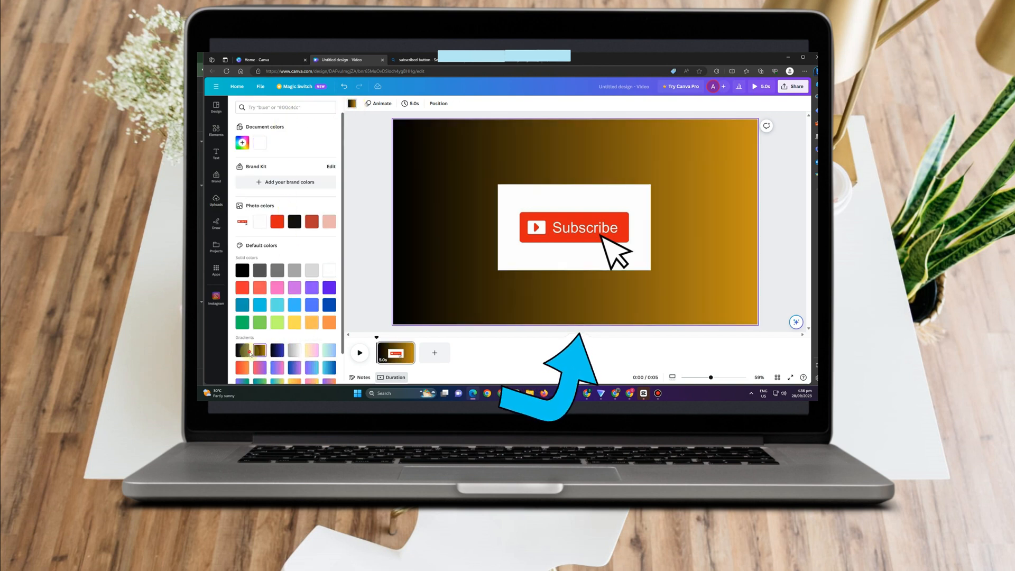
{"action": "left_click", "coordinate": [329, 304]}
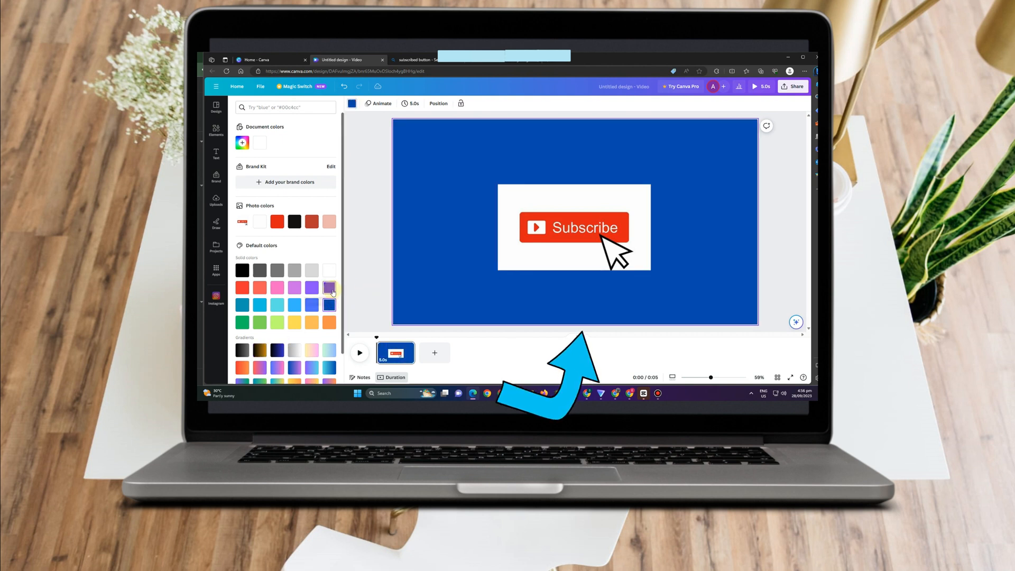
{"action": "left_click", "coordinate": [329, 288]}
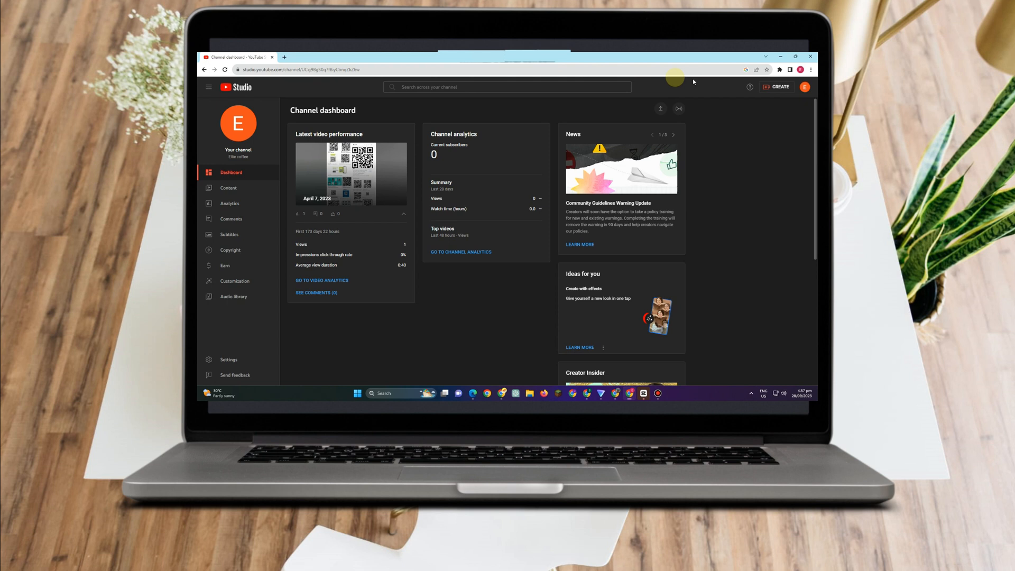
{"action": "mouse_move", "coordinate": [239, 241]}
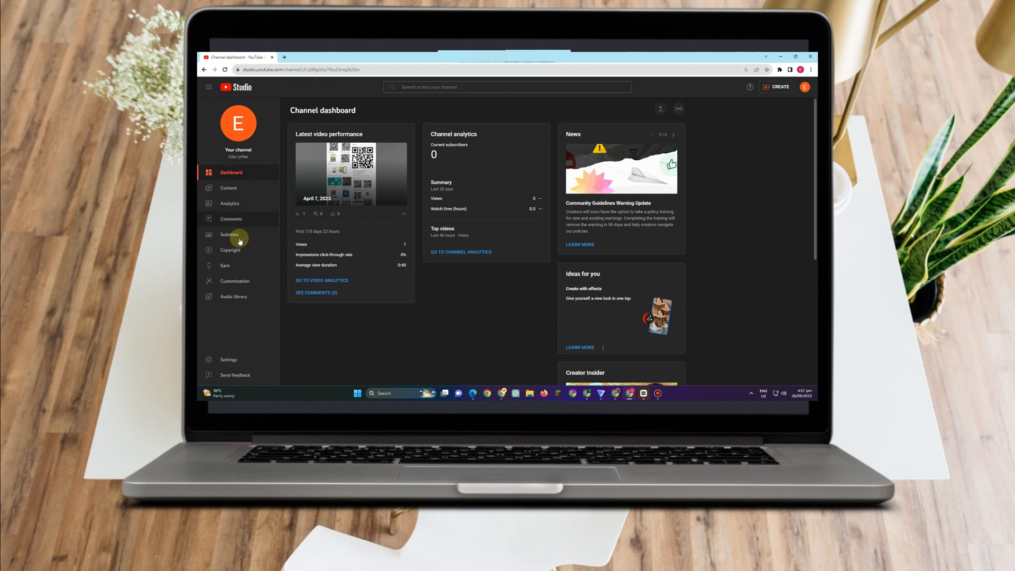
Step: Open Customization and switch to the Branding tab
{"action": "left_click", "coordinate": [234, 281]}
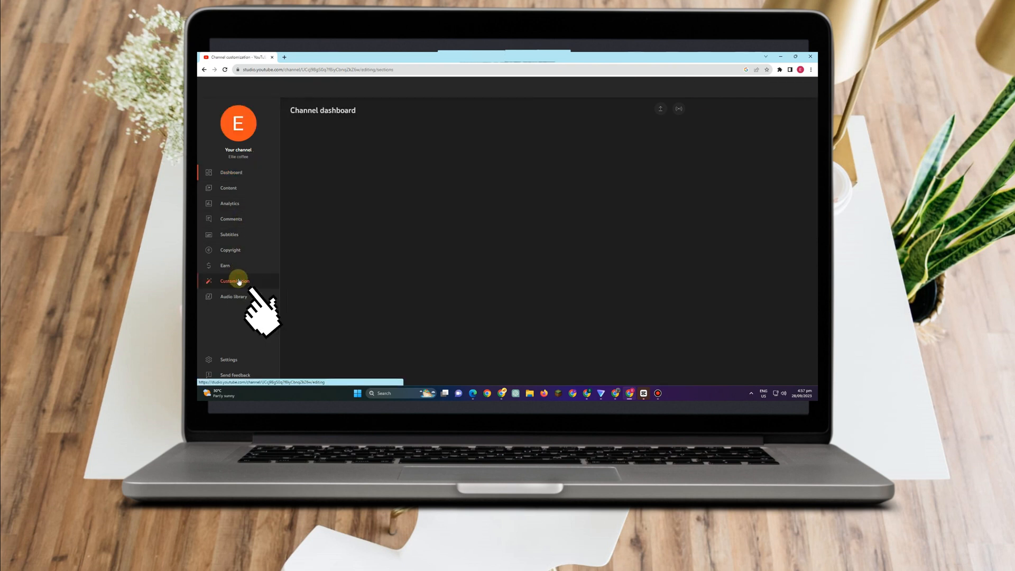
{"action": "left_click", "coordinate": [233, 281]}
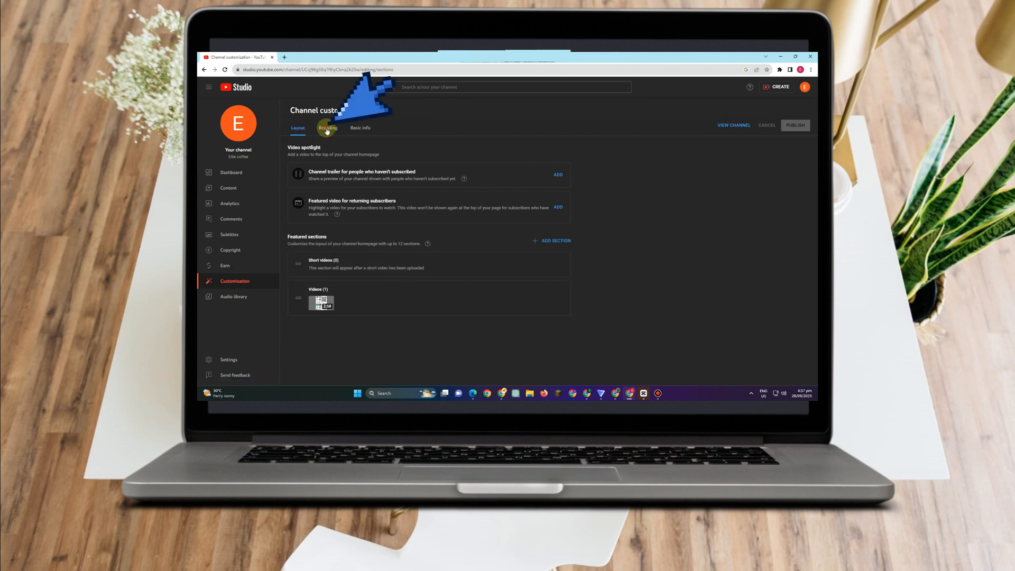
{"action": "left_click", "coordinate": [327, 128]}
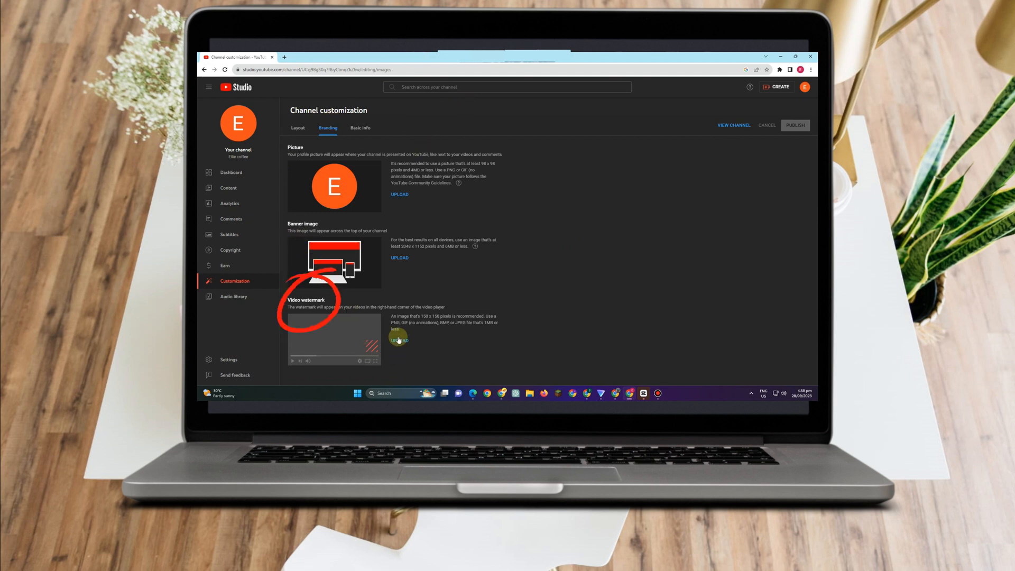
Step: Upload the Subscribe image as the video watermark with a custom 00:05 start time
{"action": "left_click", "coordinate": [398, 340]}
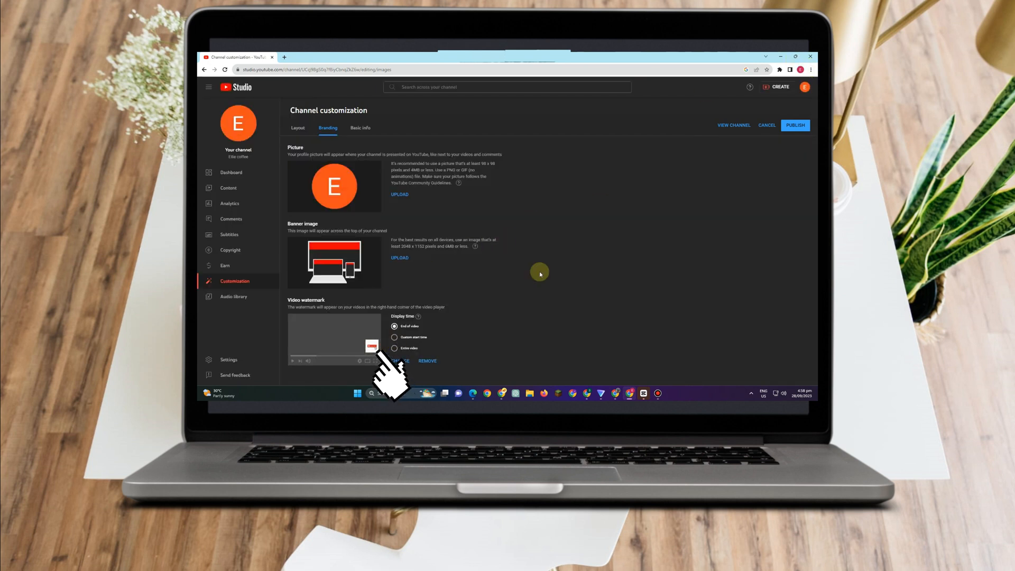
{"action": "left_click", "coordinate": [395, 337]}
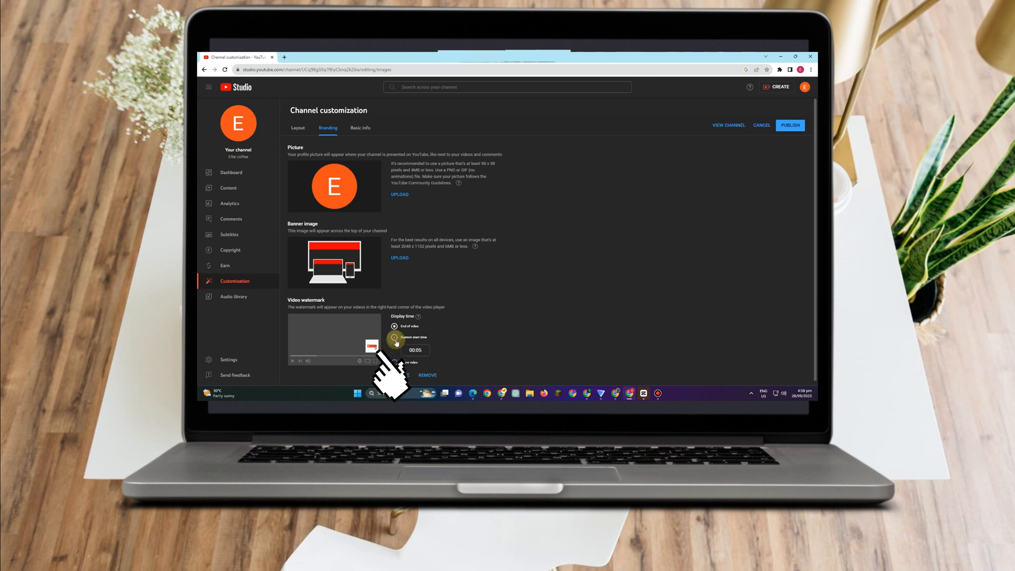
{"action": "left_click", "coordinate": [394, 337]}
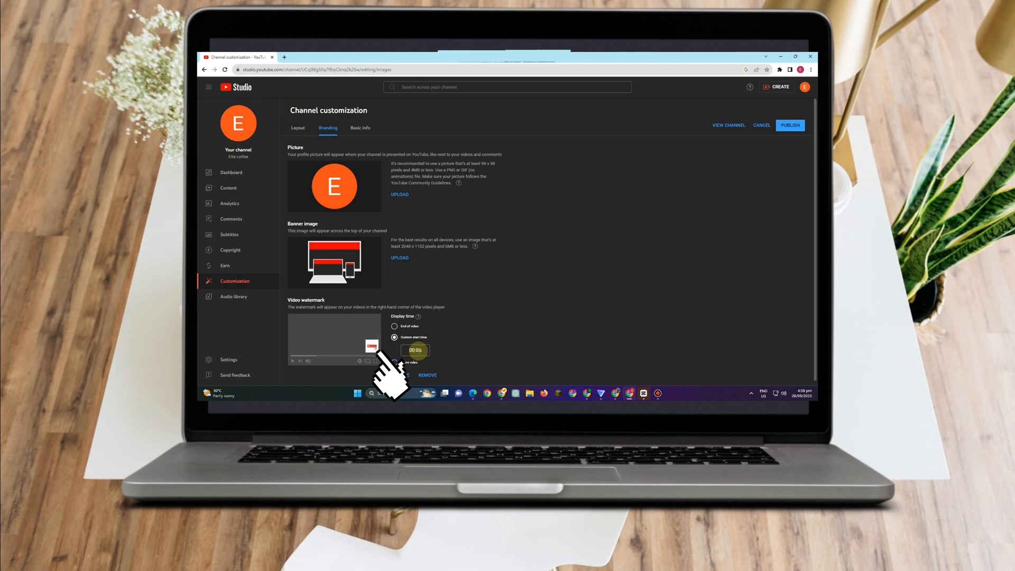
{"action": "left_click", "coordinate": [394, 347]}
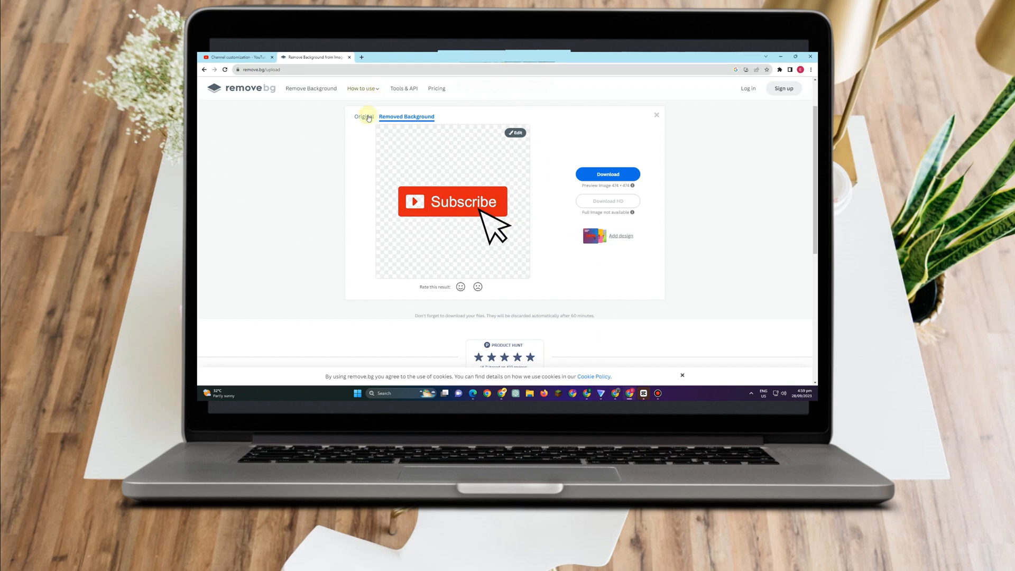
Step: Download the background-free Subscribe button image from remove.bg
{"action": "left_click", "coordinate": [607, 174]}
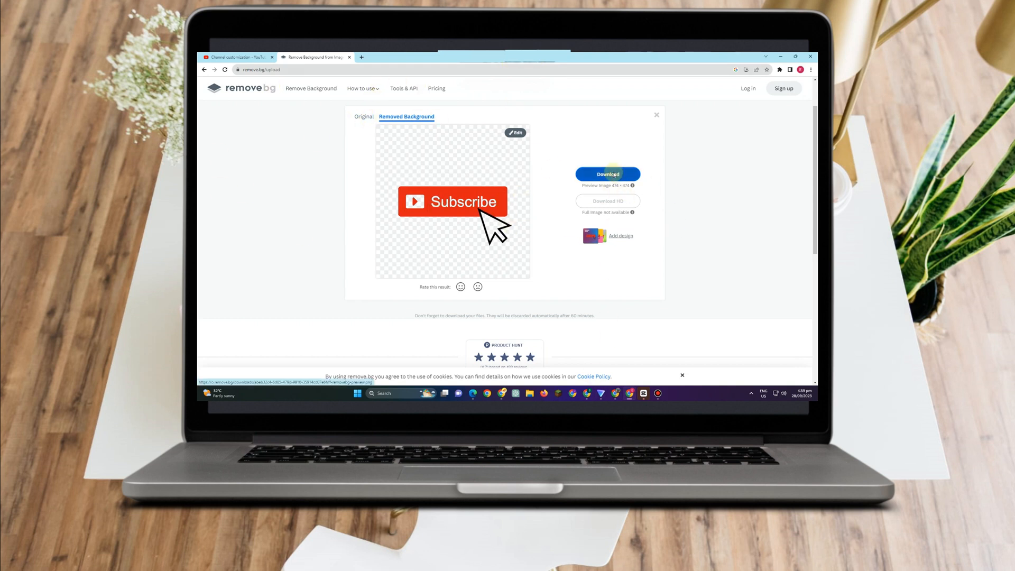
{"action": "left_click", "coordinate": [241, 56]}
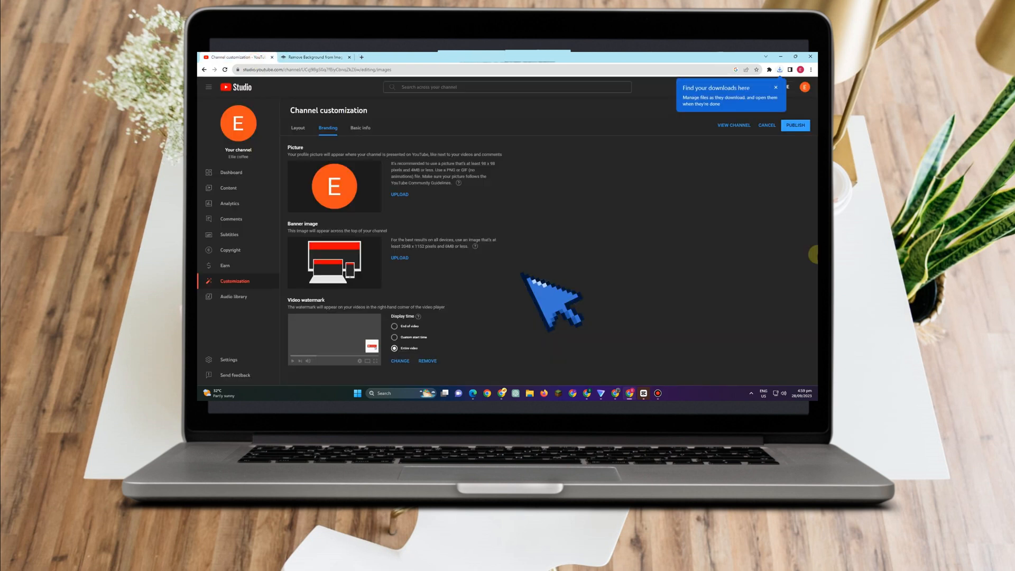
Step: Remove the old watermark, then upload the transparent Subscribe PNG and confirm its framing
{"action": "left_click", "coordinate": [427, 360]}
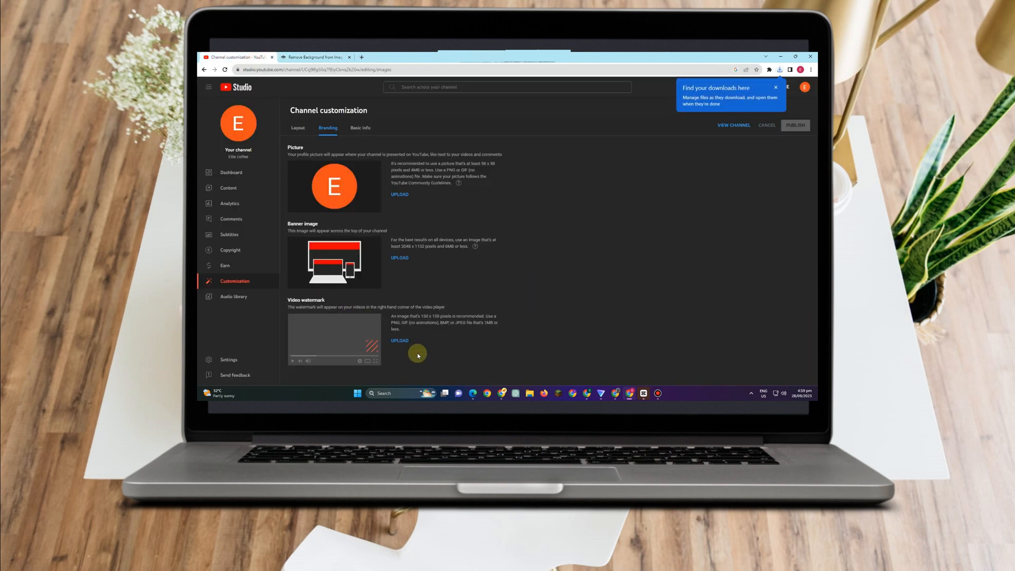
{"action": "left_click", "coordinate": [399, 341]}
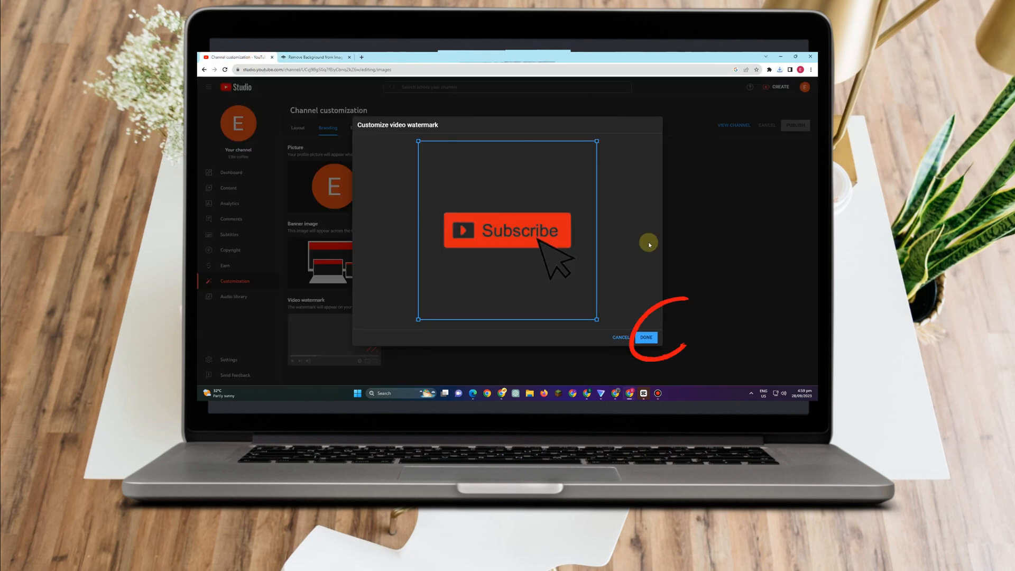
{"action": "left_click", "coordinate": [646, 337]}
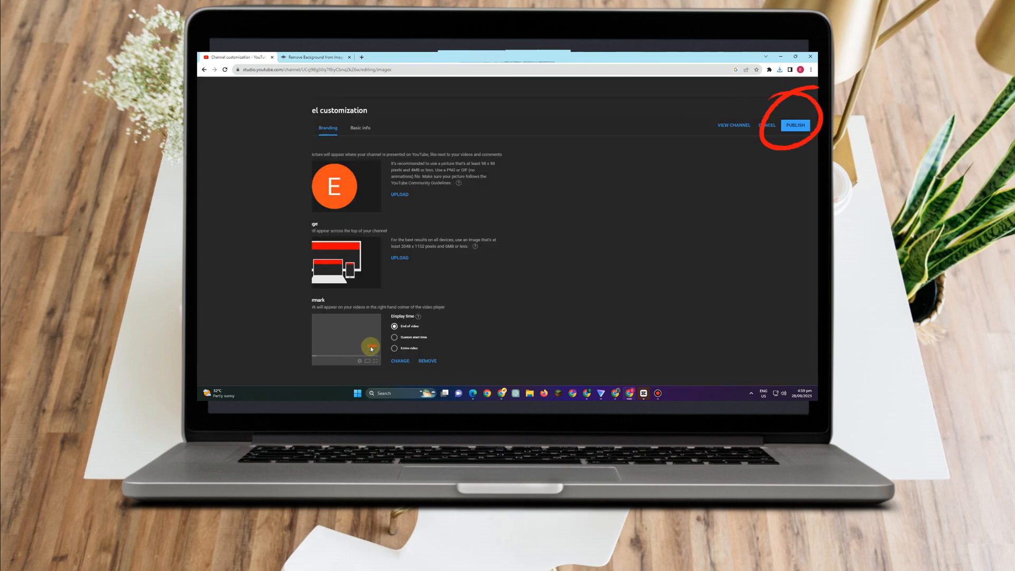